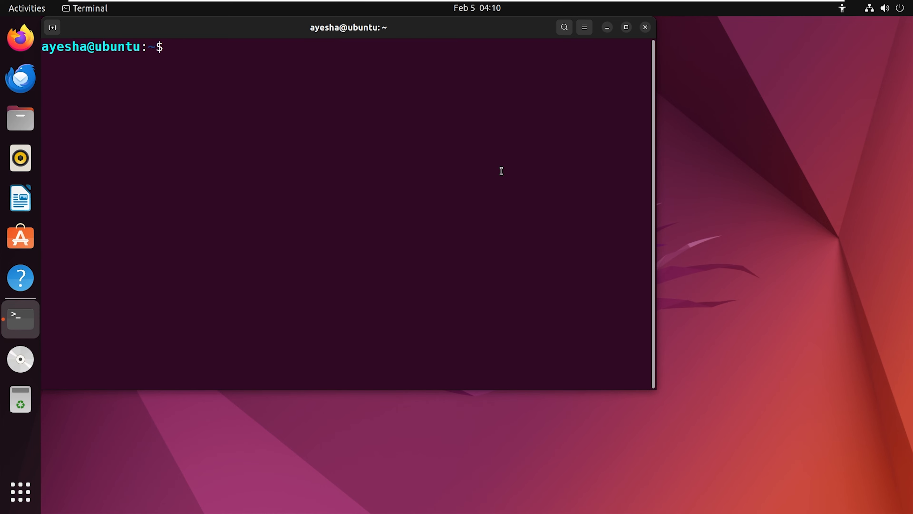
Step: View the manual page for cp (man cp) and quit back to the prompt
type("man cp")
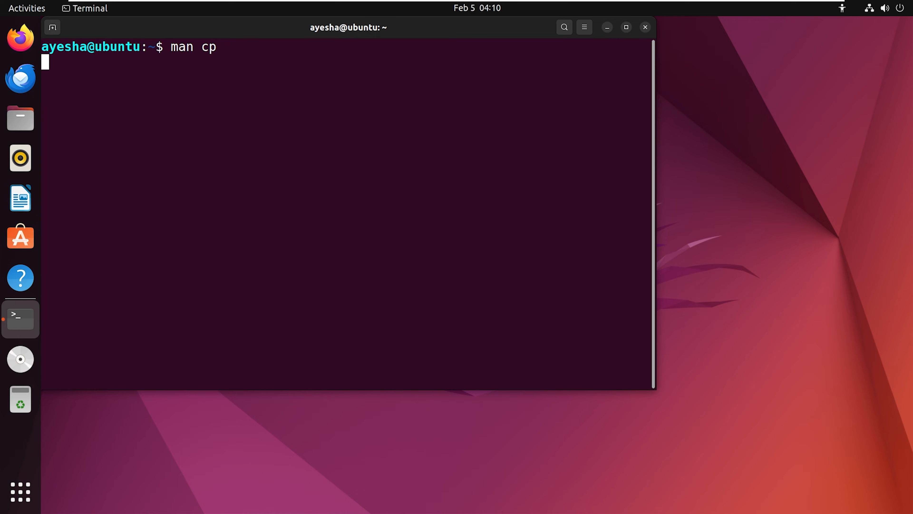
key("Return")
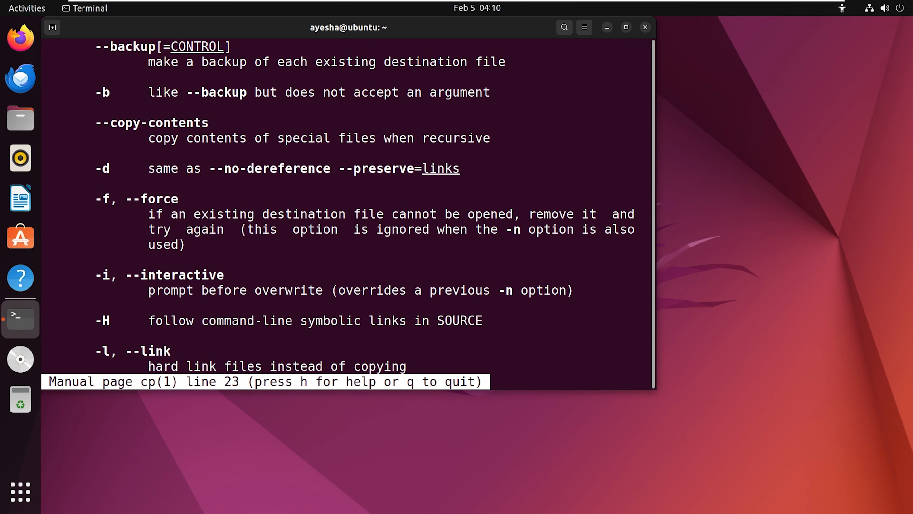
key("q")
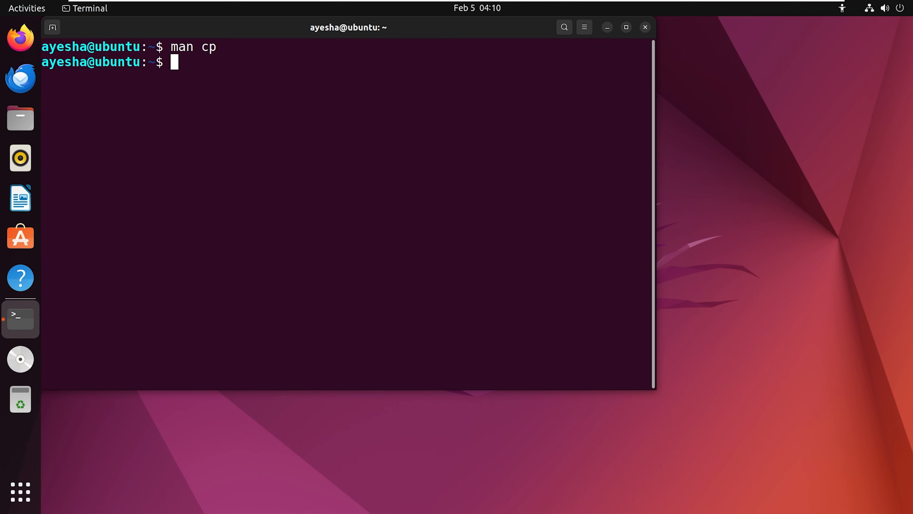
Step: List the home folder, then copy File1.txt to File2.txt with cp
type("ls")
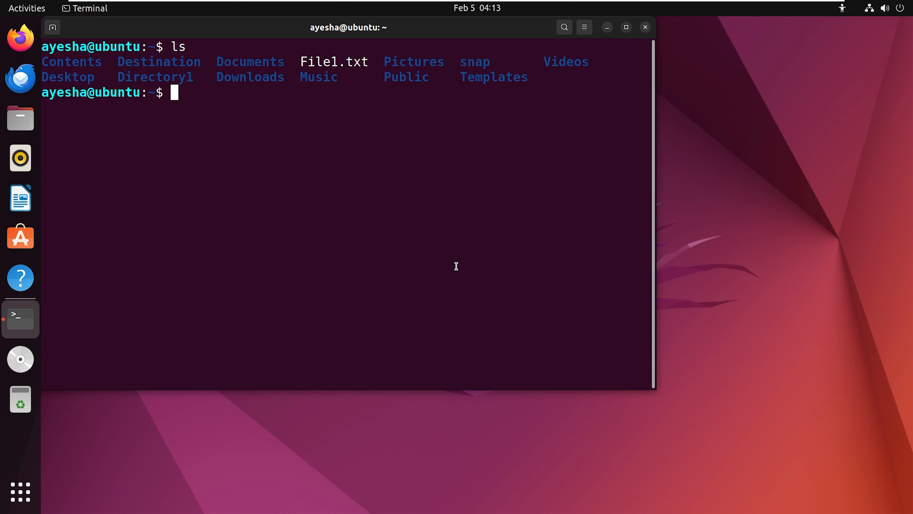
type("cp")
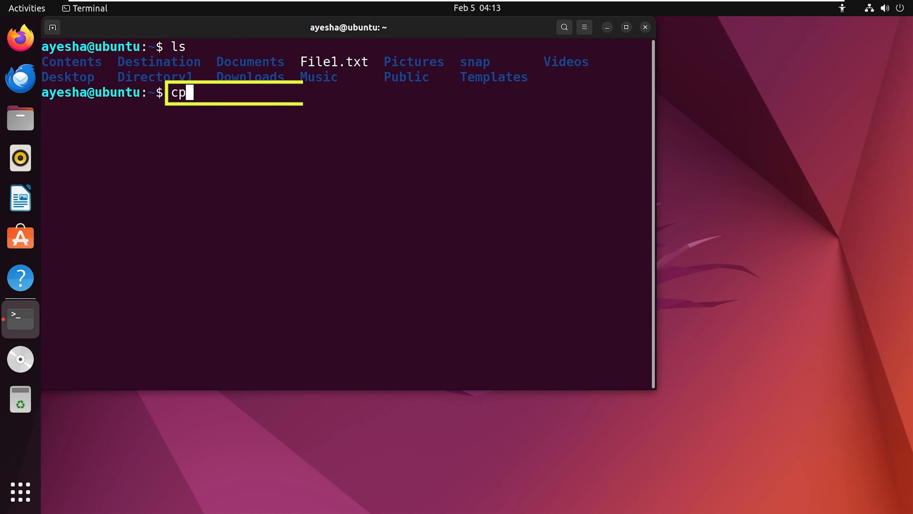
type("File")
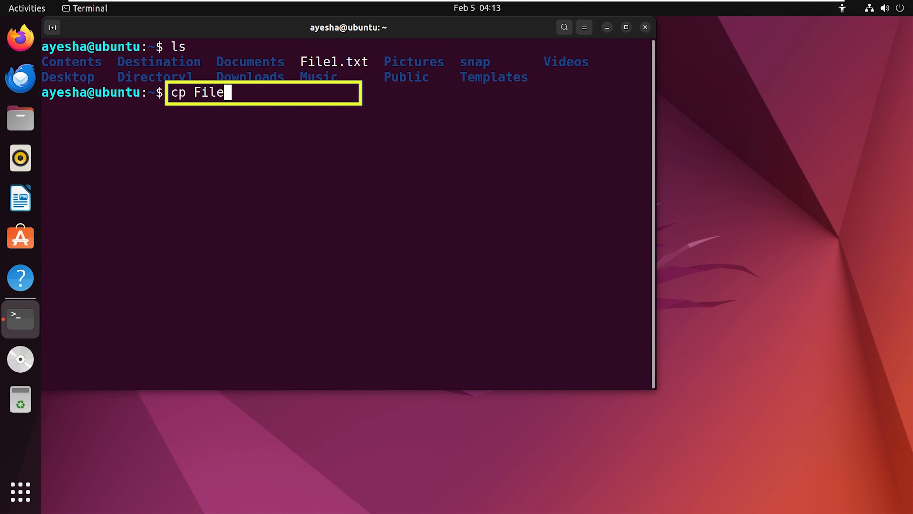
type("1.txt")
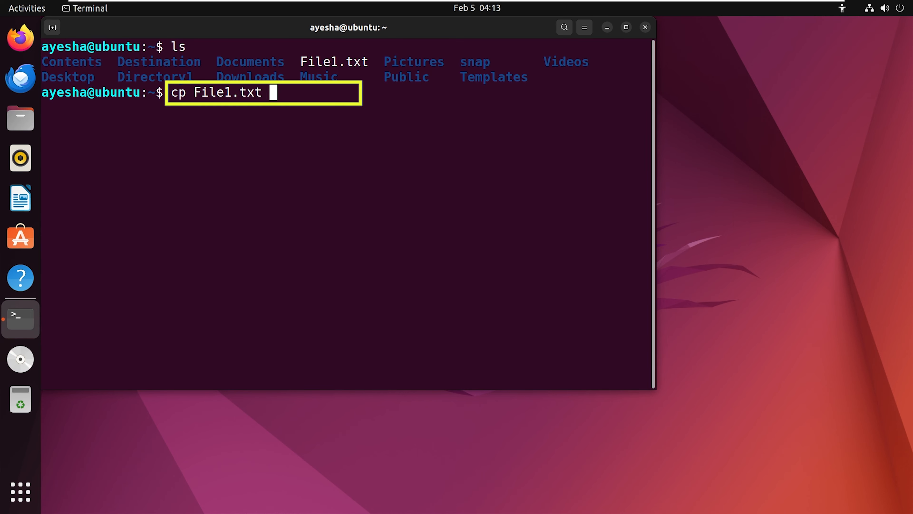
type("File2")
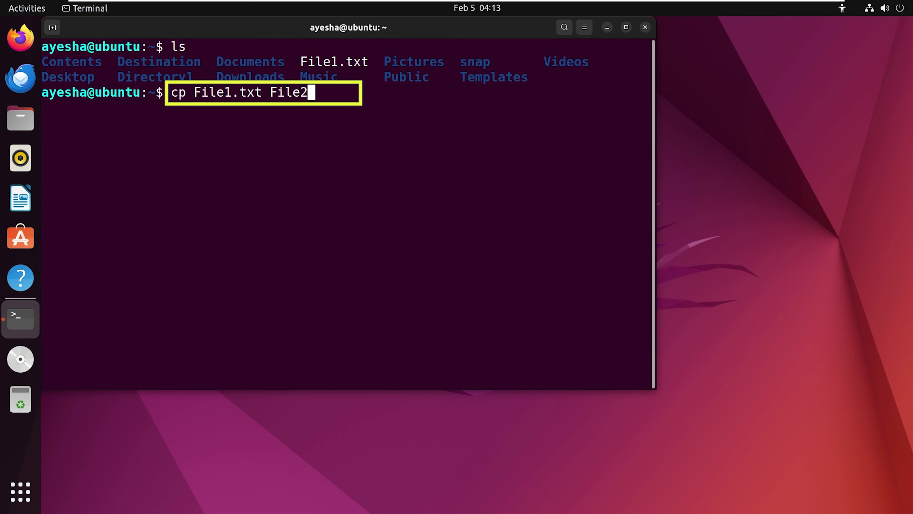
Step: Compare the two files with 'cat File1.txt File2.txt'
type("cat File")
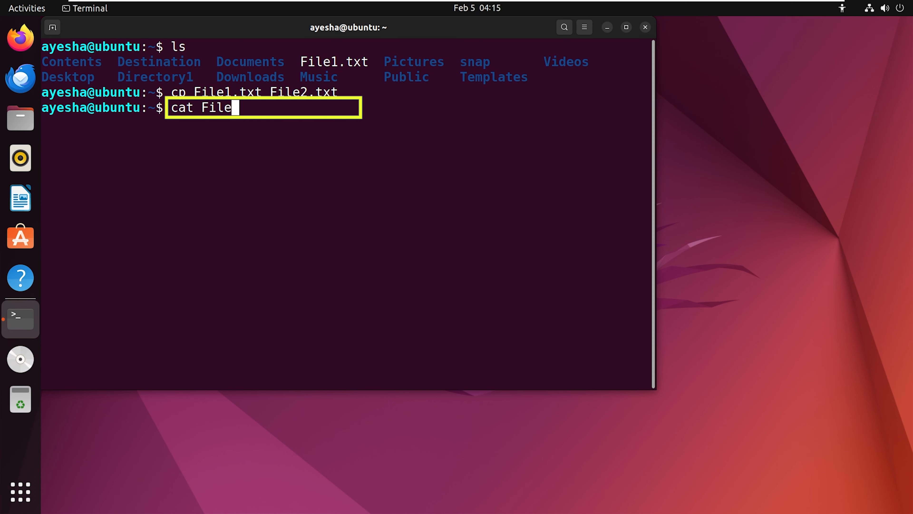
type("1.txt")
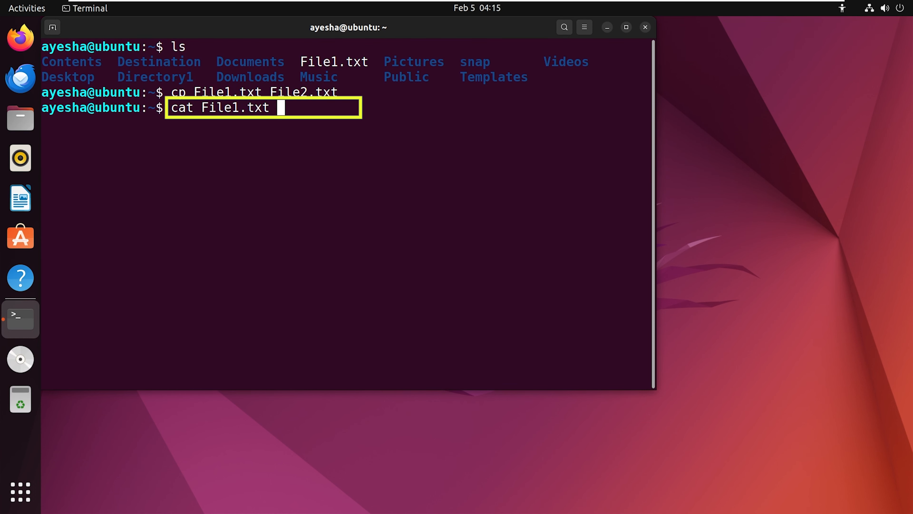
type("File2.")
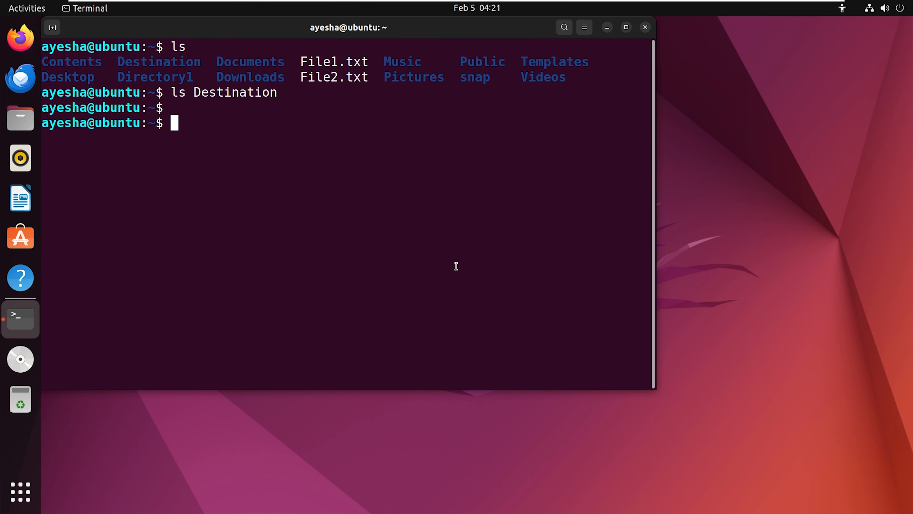
Step: Copy File1.txt and File2.txt into Destination/ with a single cp command
type("cp")
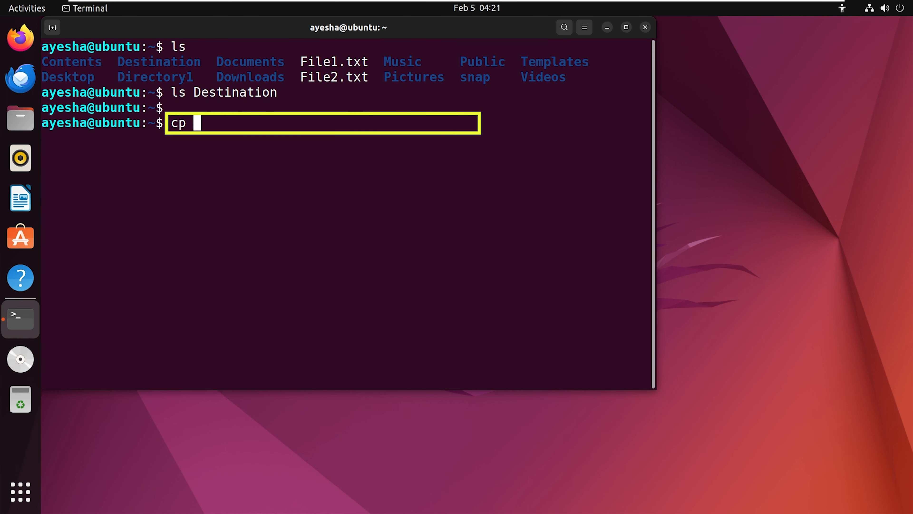
type("File1.t")
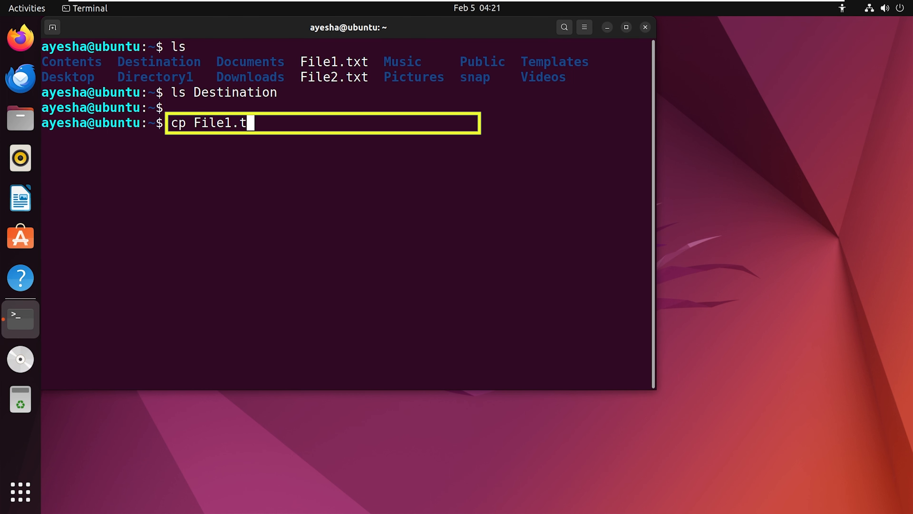
type("xt Fi")
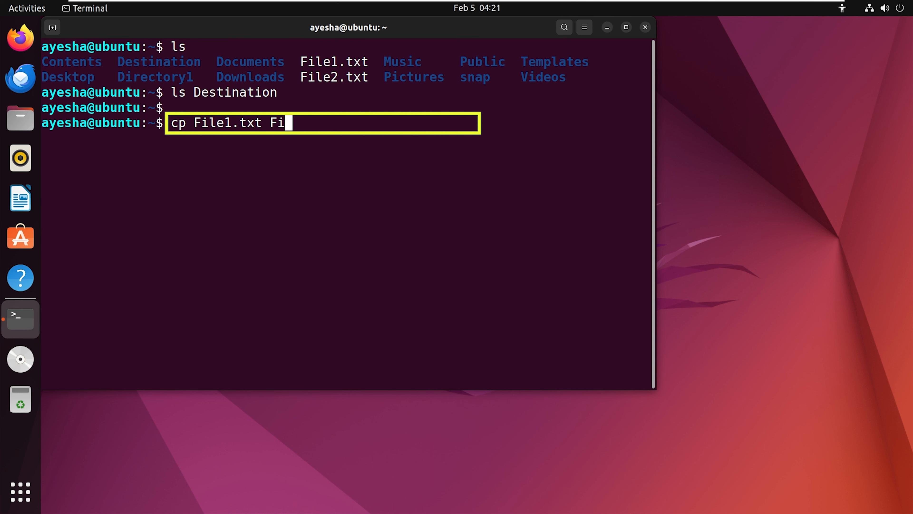
type("le2.txt")
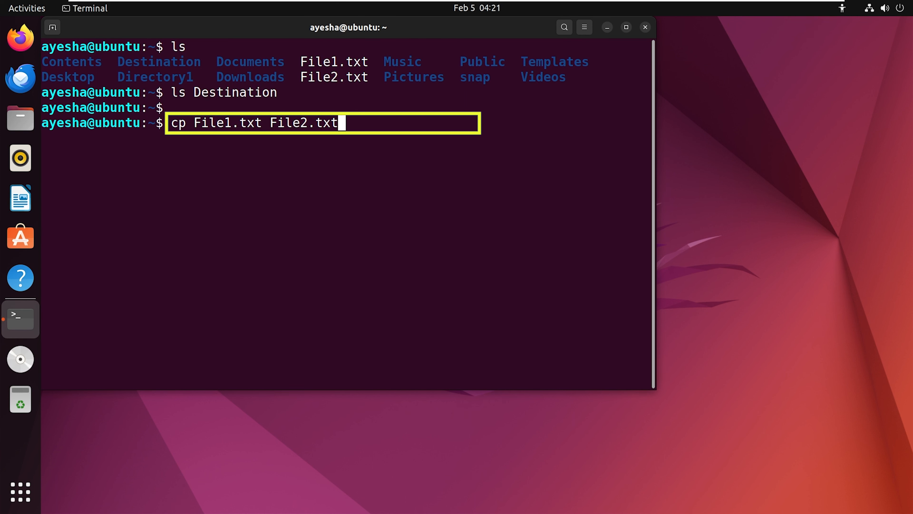
type("Destination/")
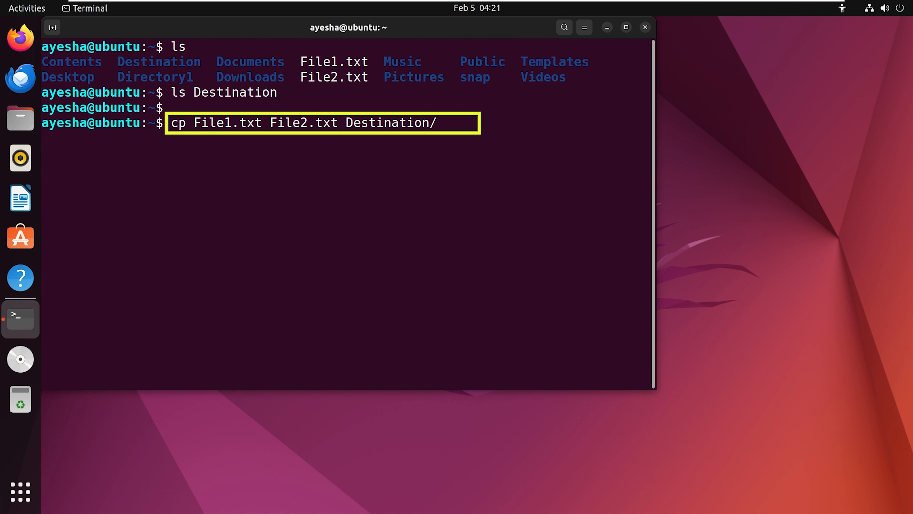
key("Return")
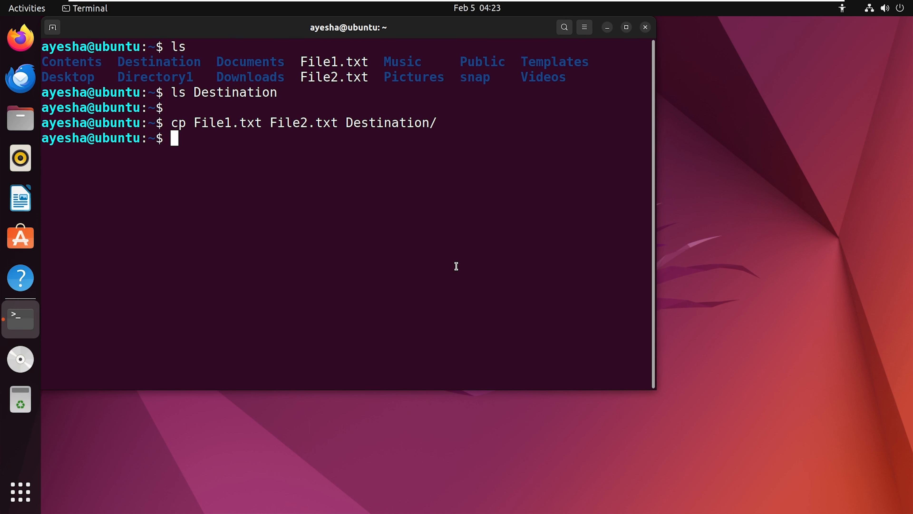
Step: List Destination to confirm both text files arrived
type("ls")
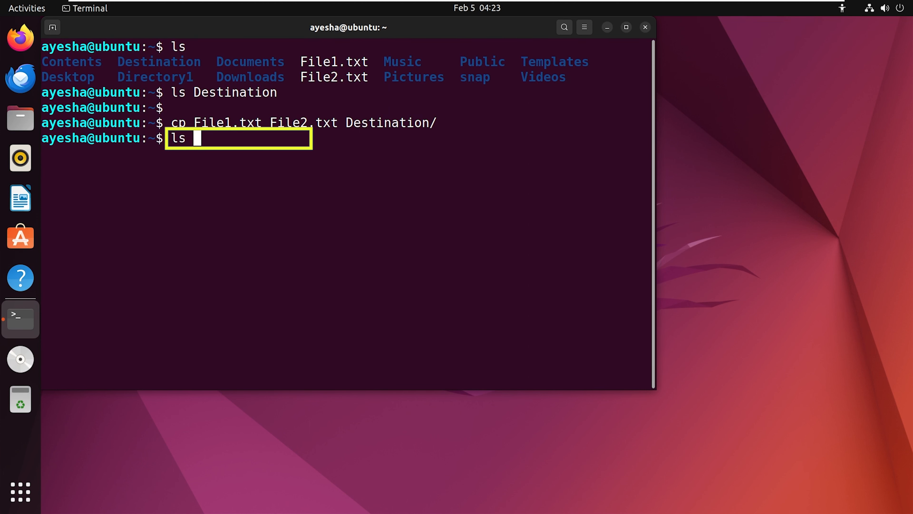
type("Destinati")
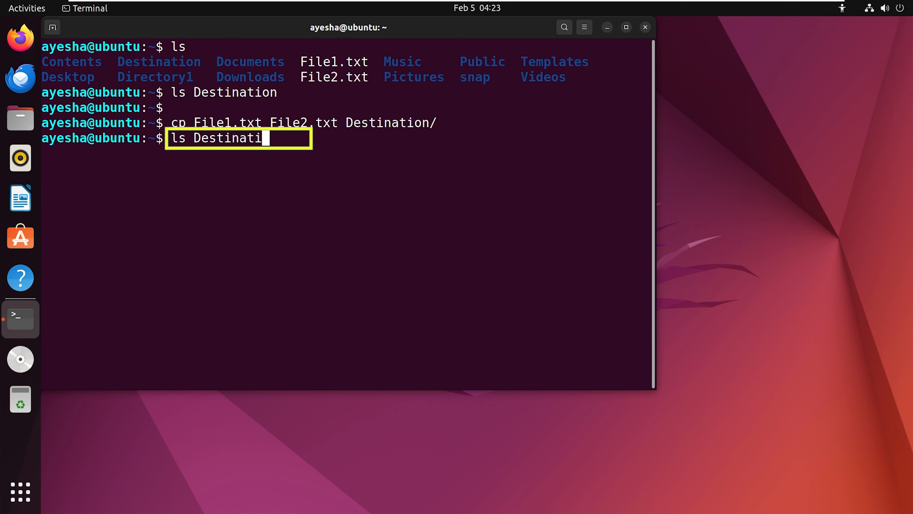
key("Return")
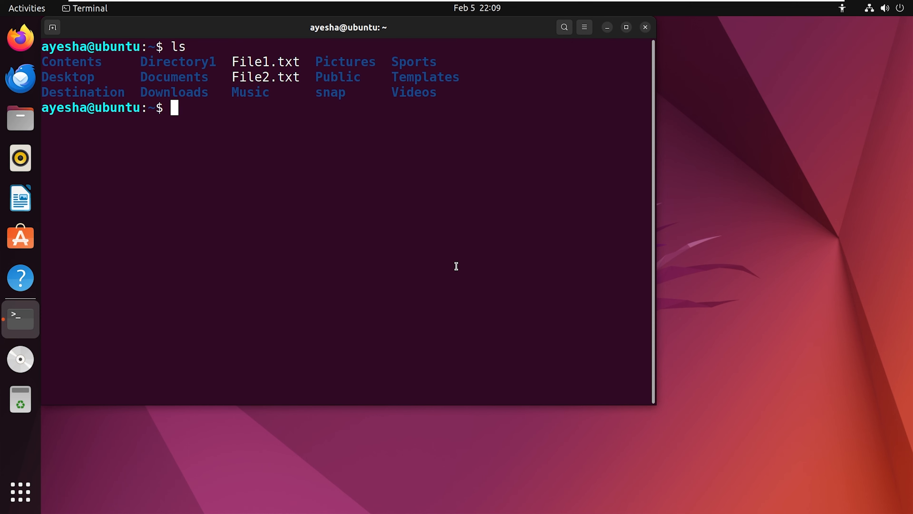
Step: Recursively copy the Sports folder into Destination with 'cp -r Sports Destination/'
type("cp")
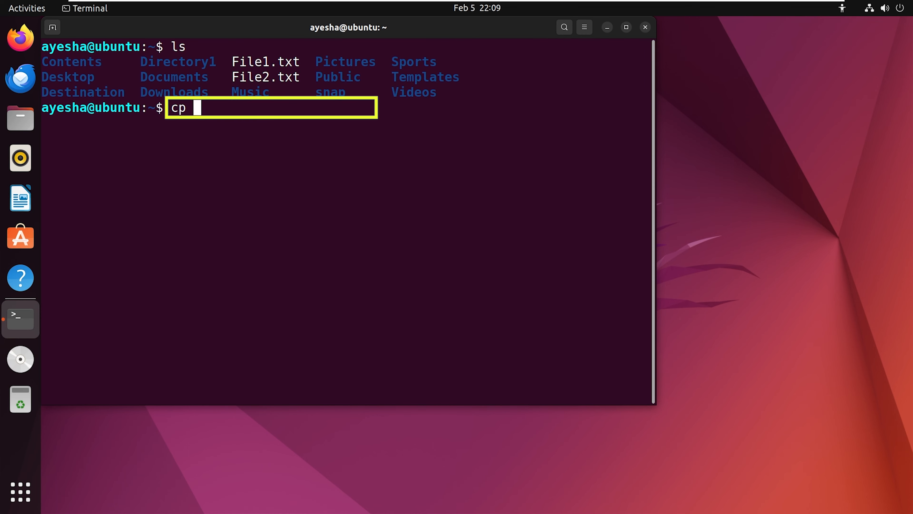
type("-r Sports Destination/")
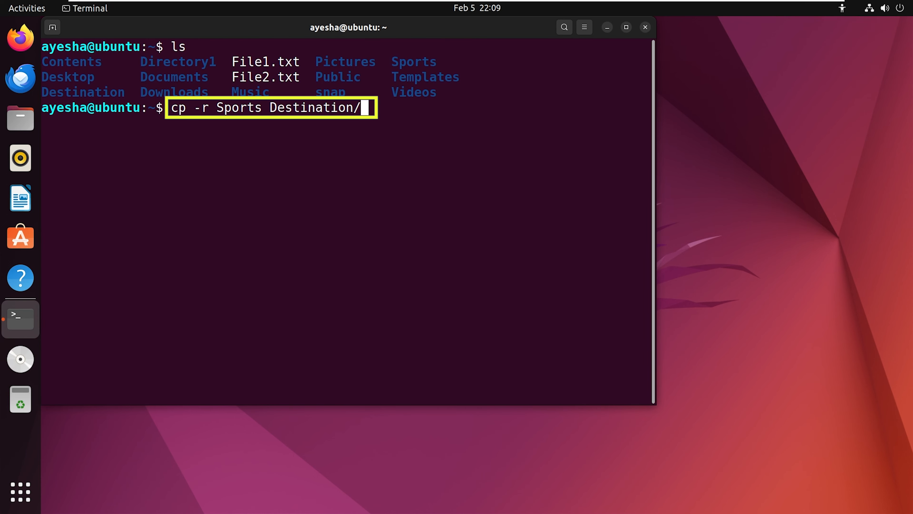
key("Return")
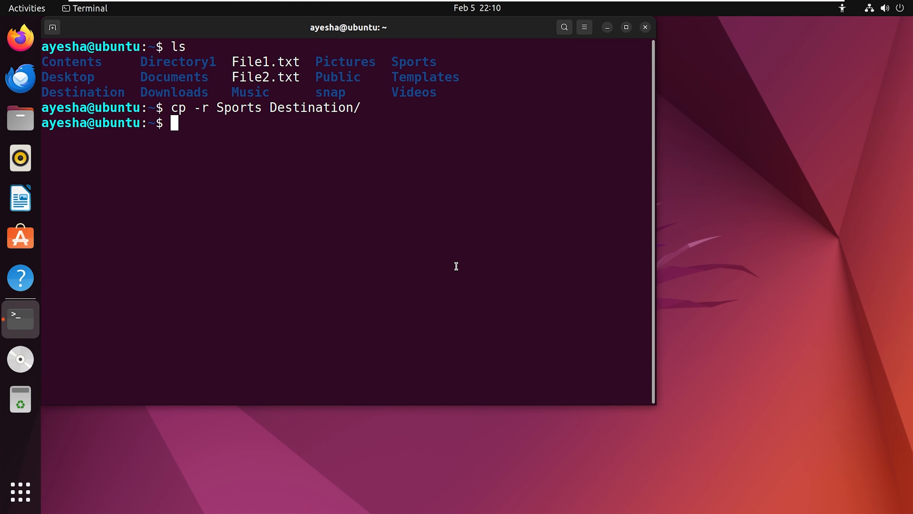
Step: List Destination to verify the Sports folder is now inside it
type("ls D")
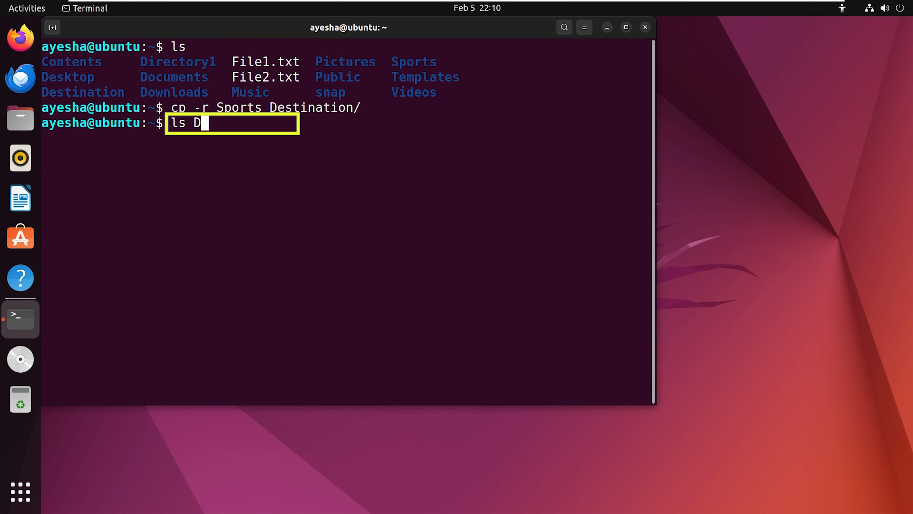
type("estination")
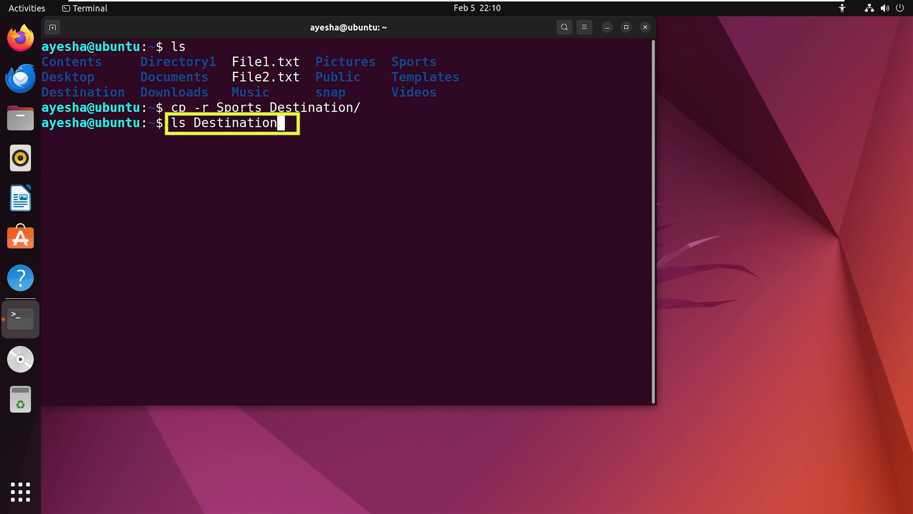
key("Return")
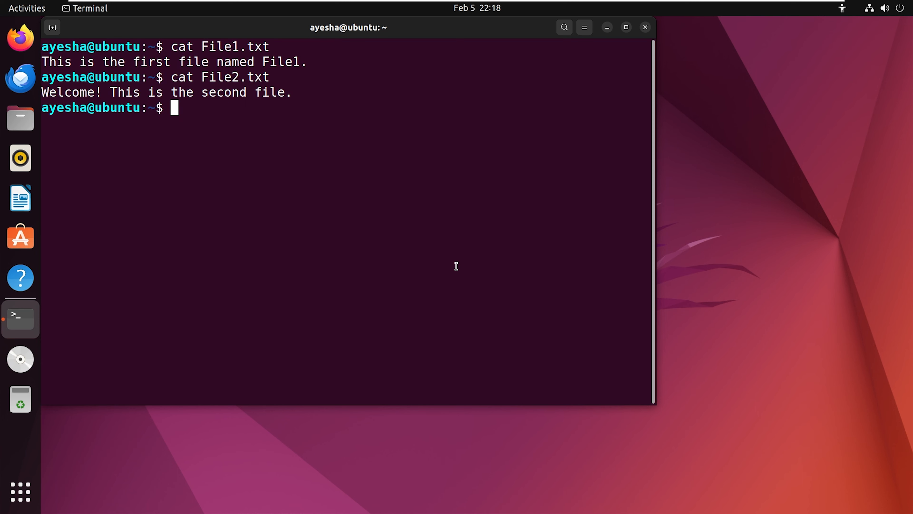
Step: Copy File1.txt over File2.txt with 'cp -i', answering y to the overwrite prompt
type("cp -i File1.")
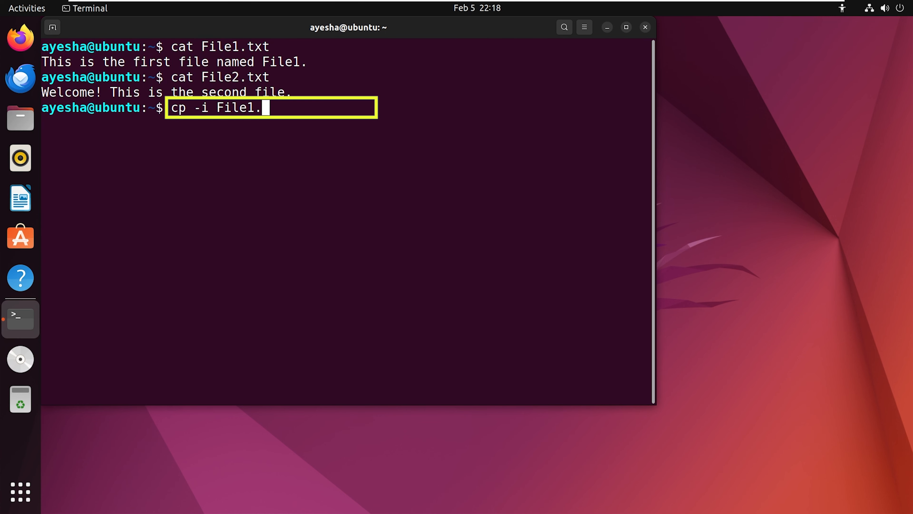
type("txt Fi")
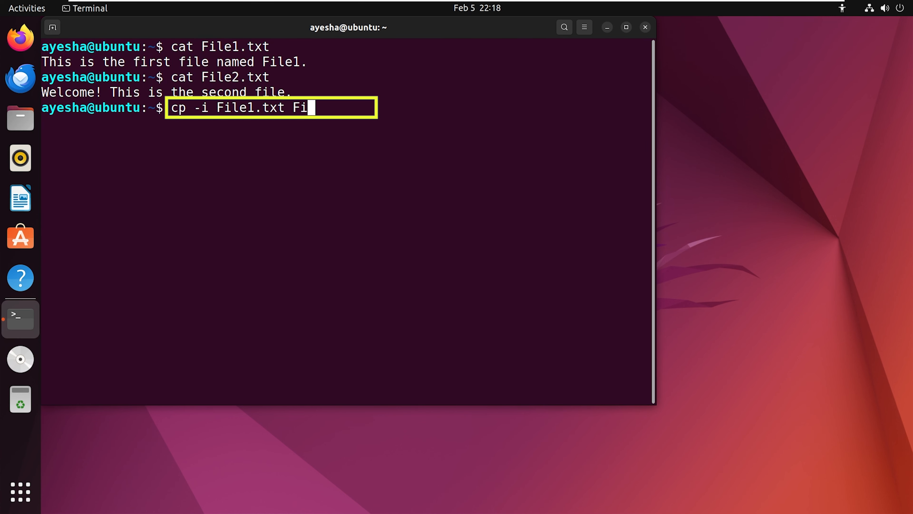
type("le2.txt")
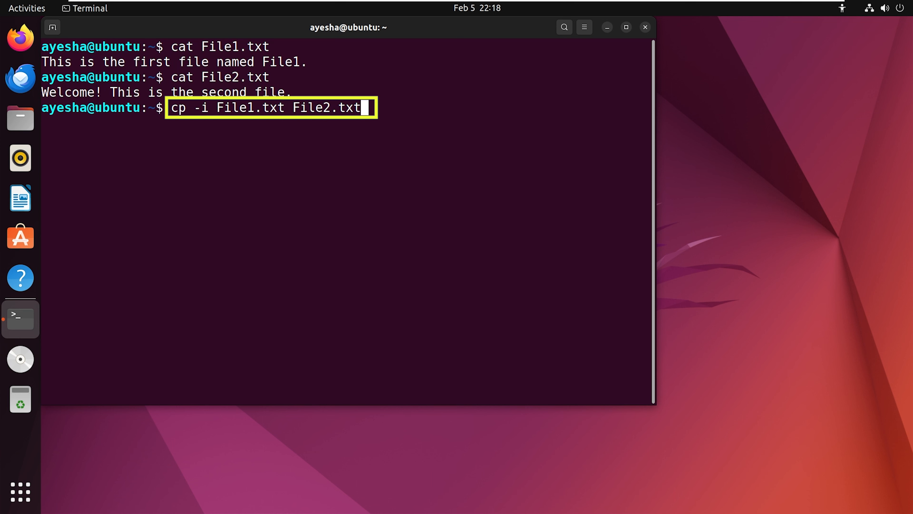
key("Return")
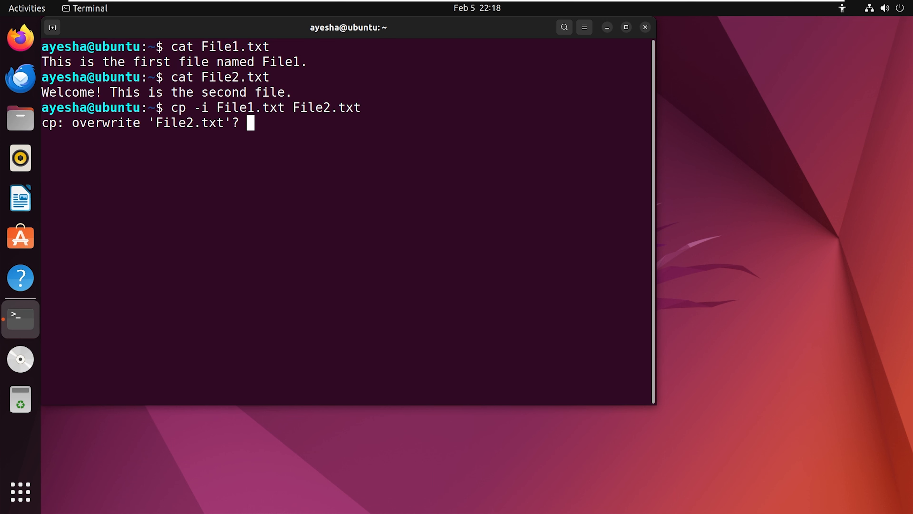
type("y")
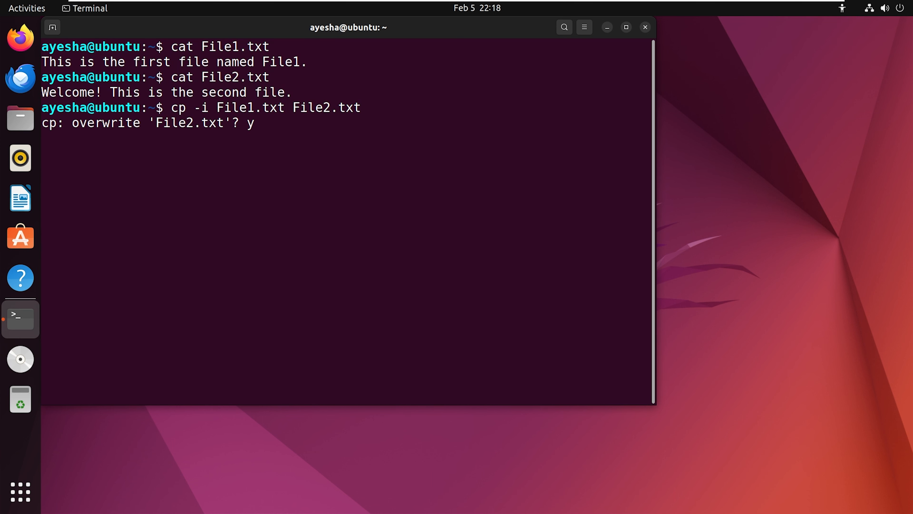
key("Return")
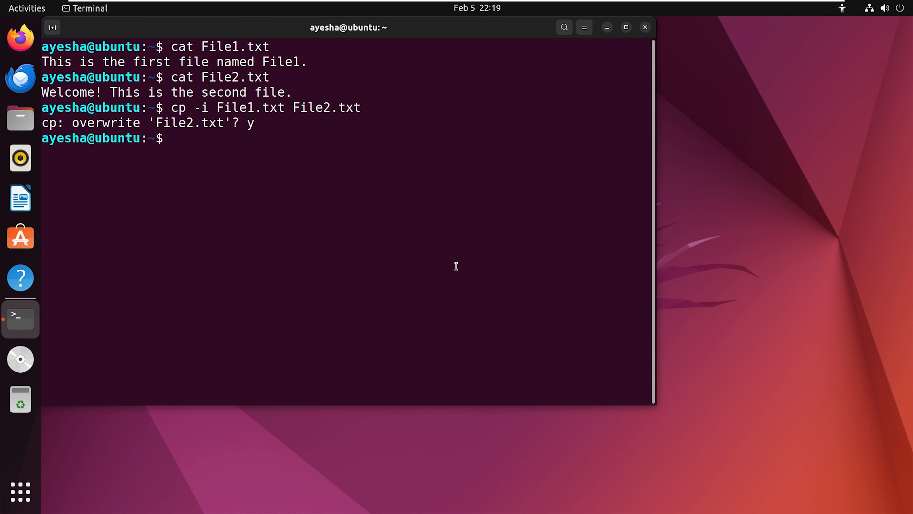
Step: Display File2.txt's new contents with cat
type("cat F")
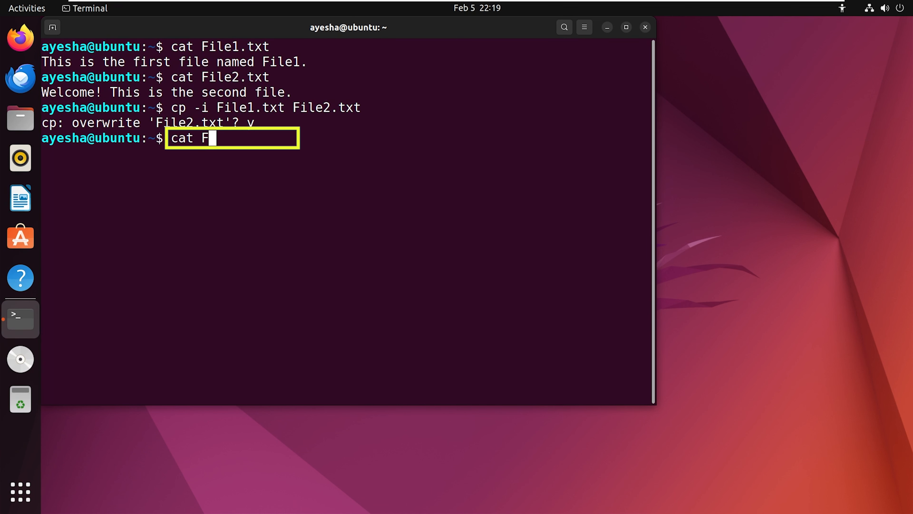
type("ile2.")
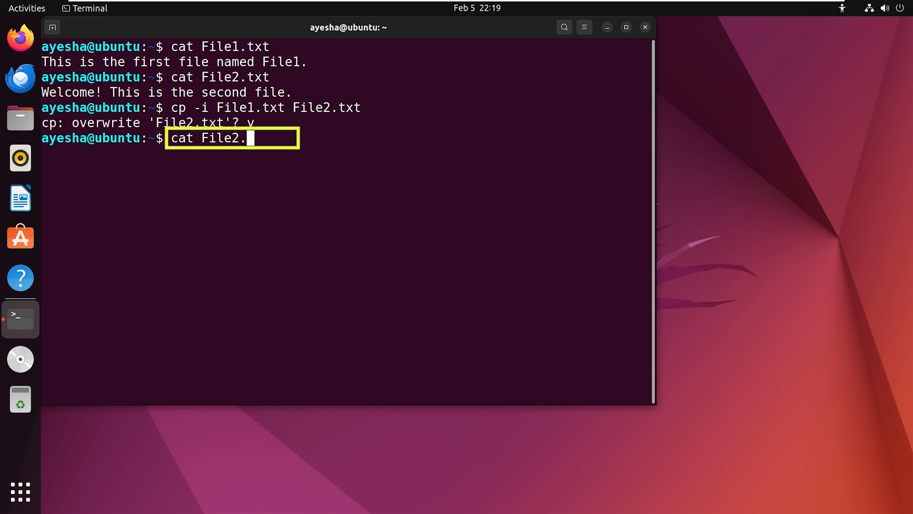
key("Return")
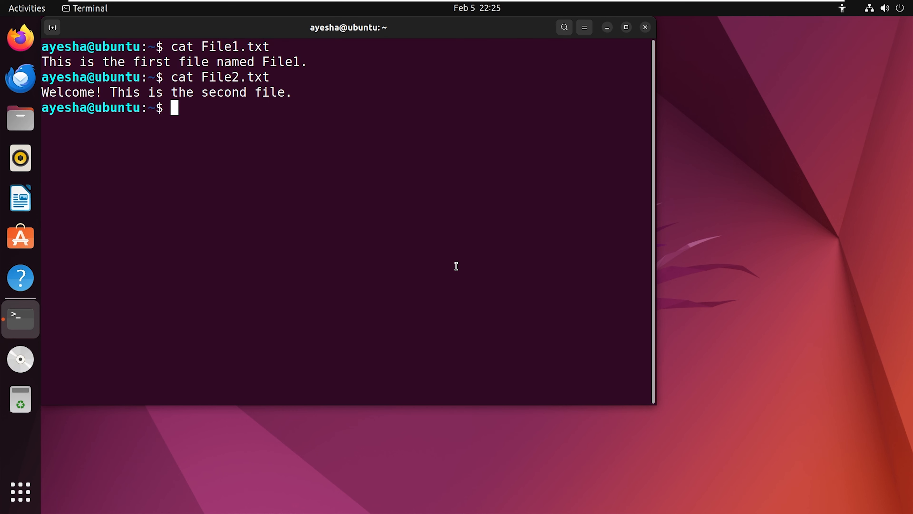
Step: Copy File1.txt over File2.txt with 'cp -b' so the old File2.txt is backed up
type("cp -b")
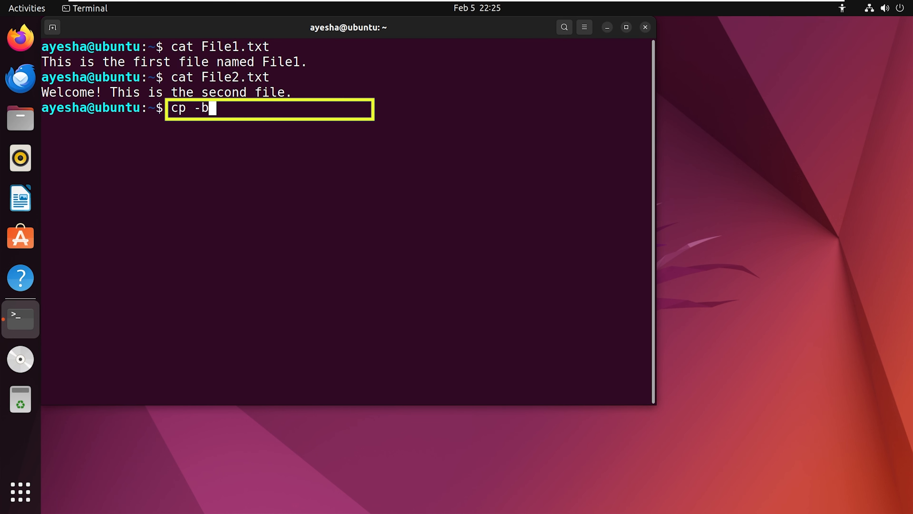
type("File1")
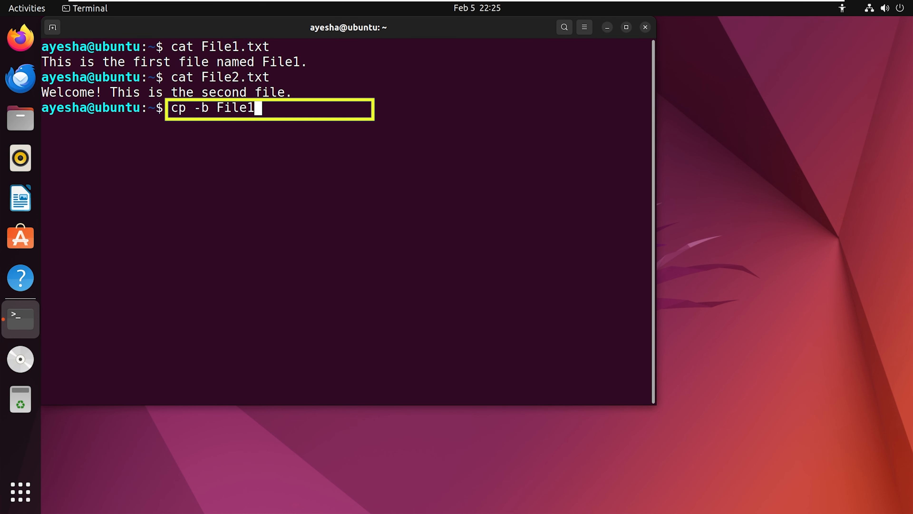
type(".txt F")
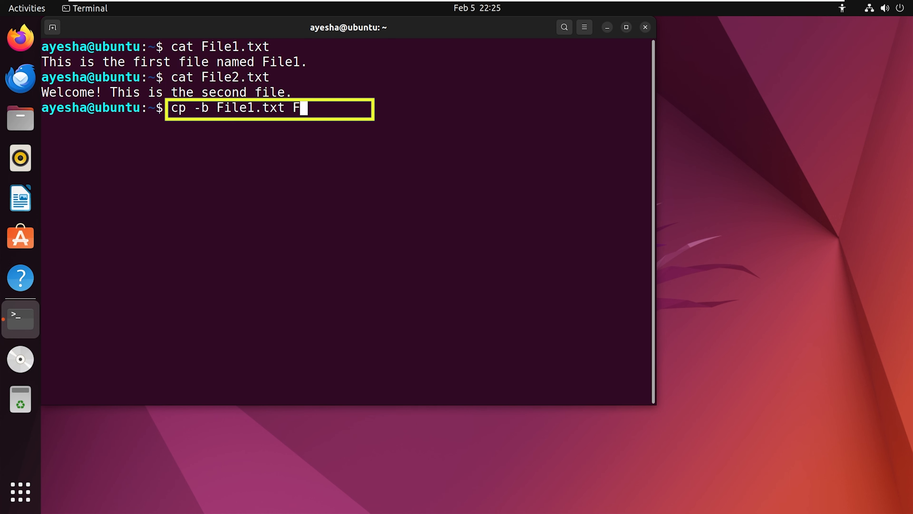
type("ile2.txt")
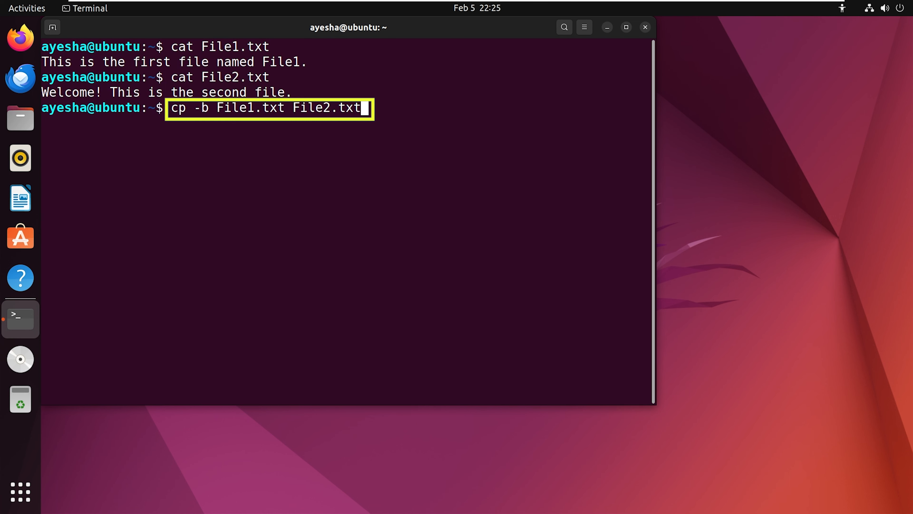
key("Return")
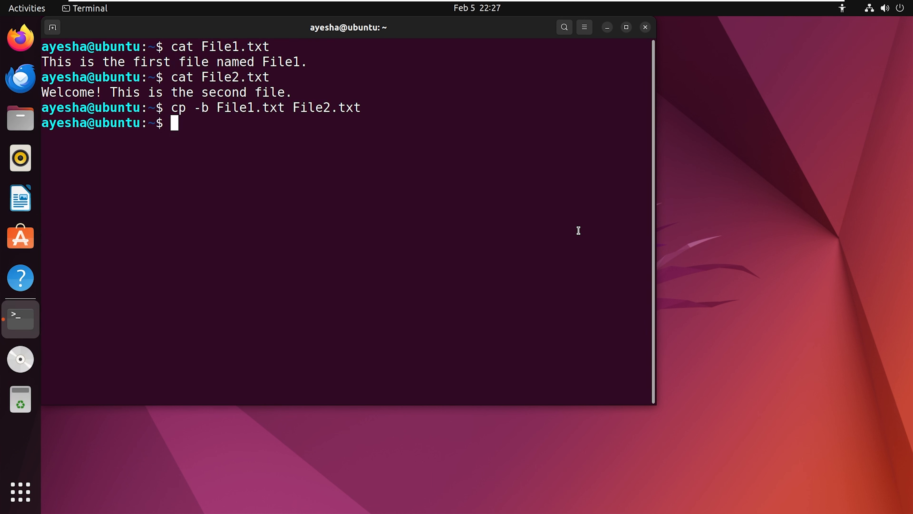
Step: List the home folder to reveal File2.txt~, then cat File2.txt to show its contents
type("ls")
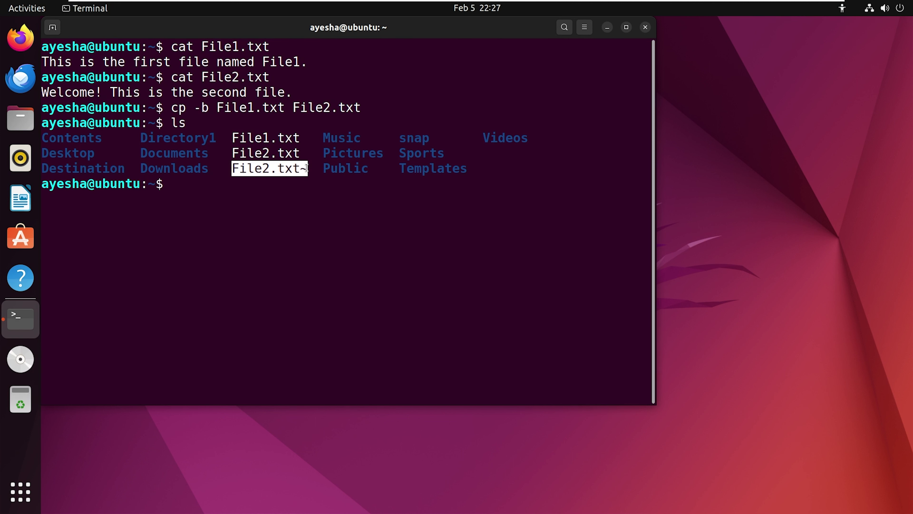
type("cat Fi")
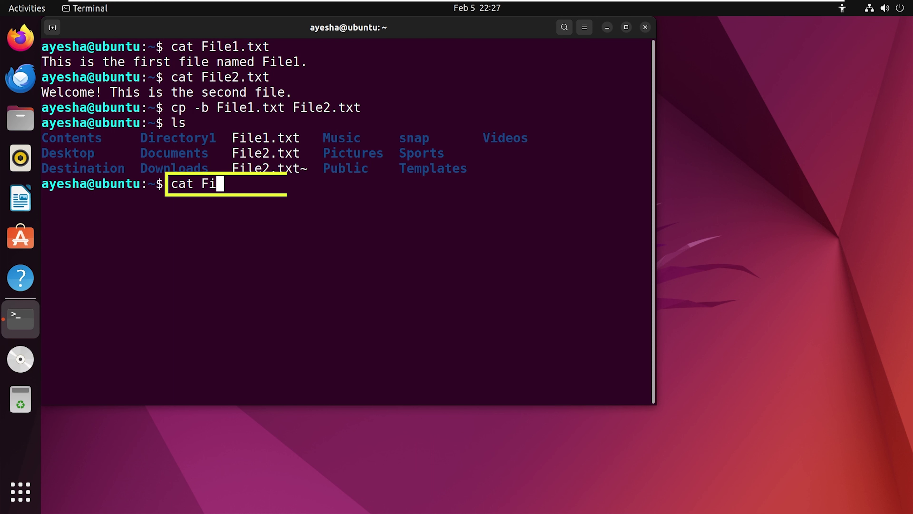
type("le2.txt File2")
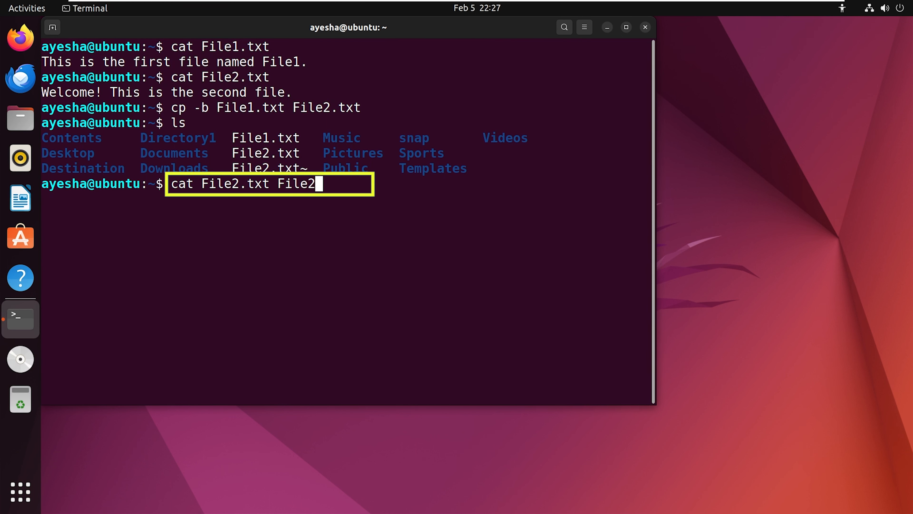
type(".t")
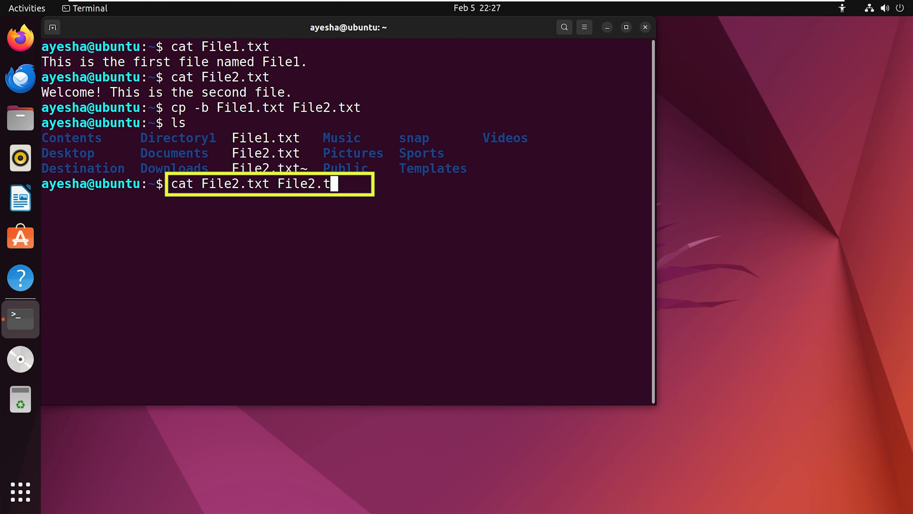
type("xt")
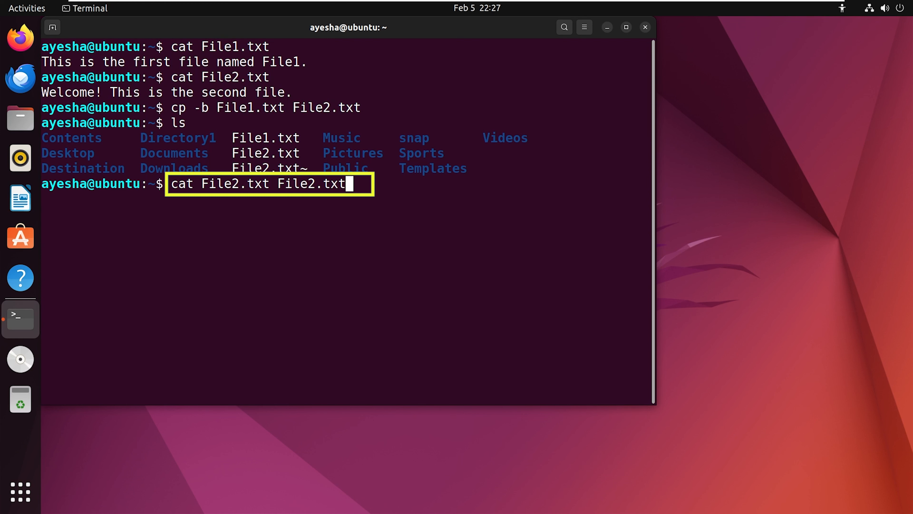
key("Return")
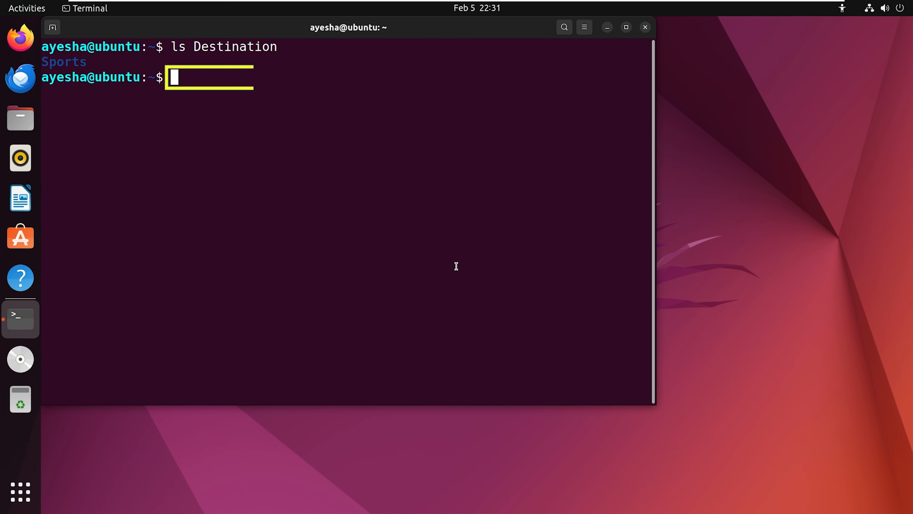
Step: Copy every file starting with F into Destination with 'cp F* Destination'
type("cp F* Des")
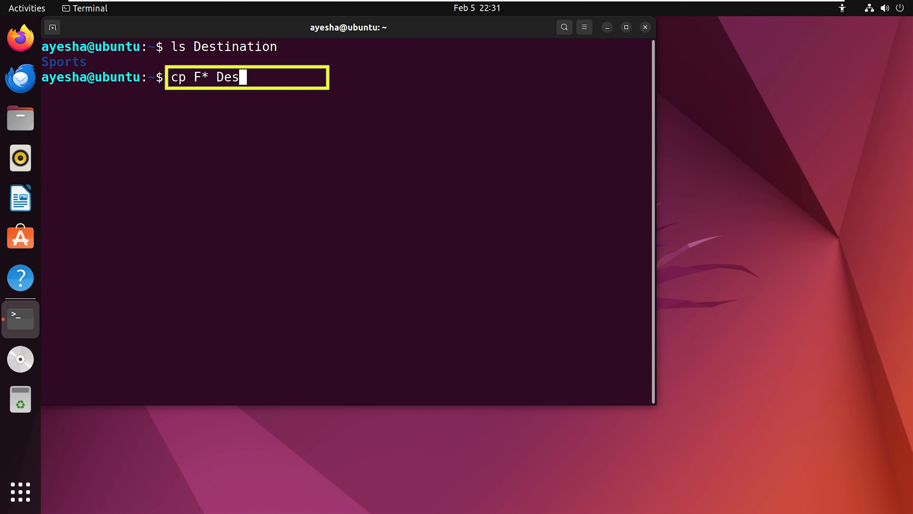
type("tination")
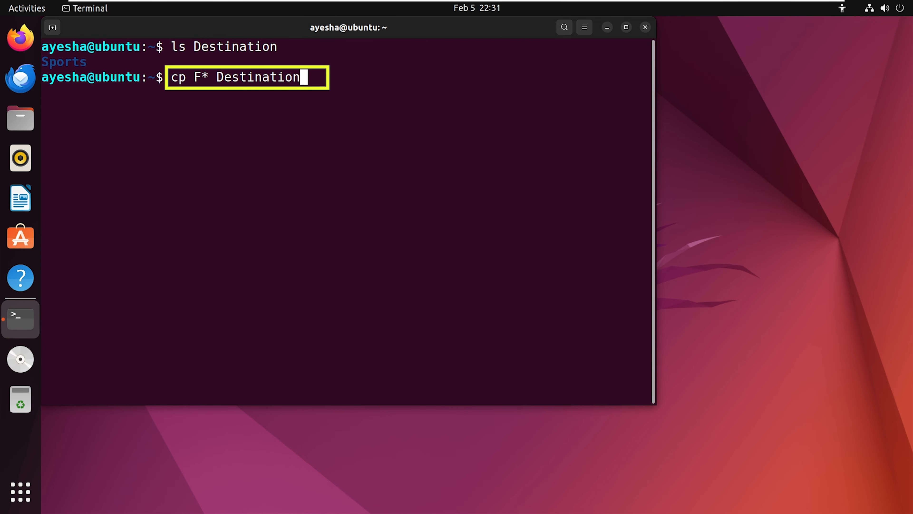
key("Return")
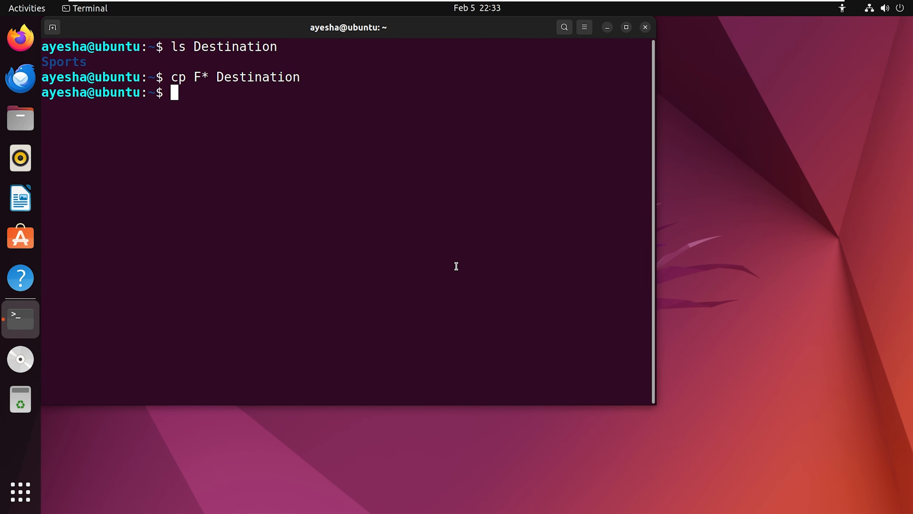
Step: List Destination, showing File1.txt, File2.txt, File2.txt~ and Sports
type("ls Des")
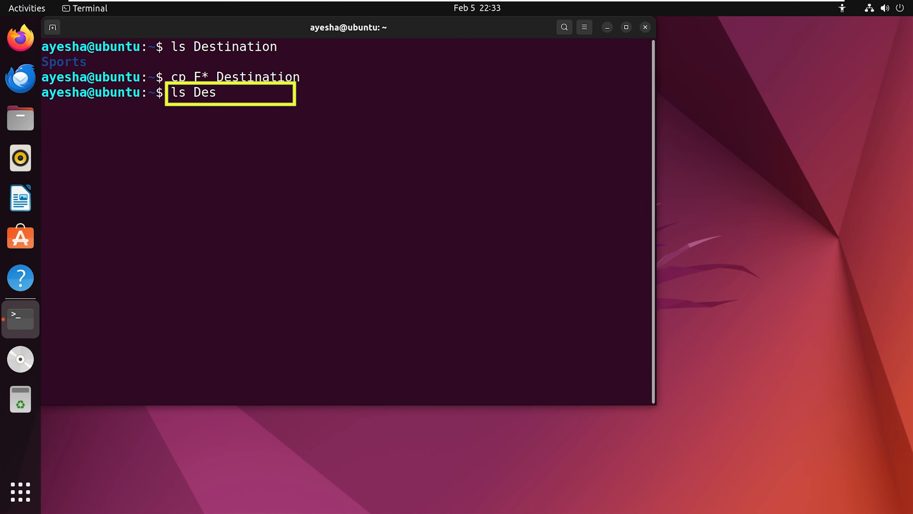
key("Return")
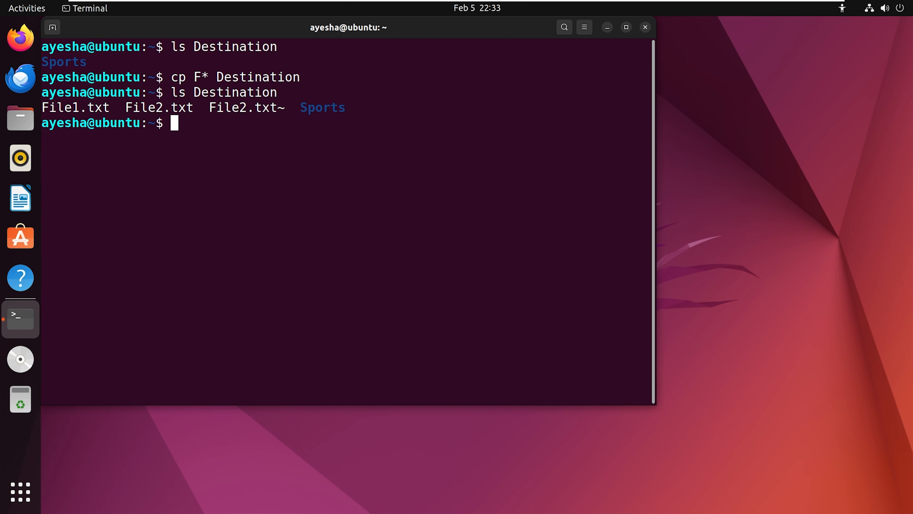